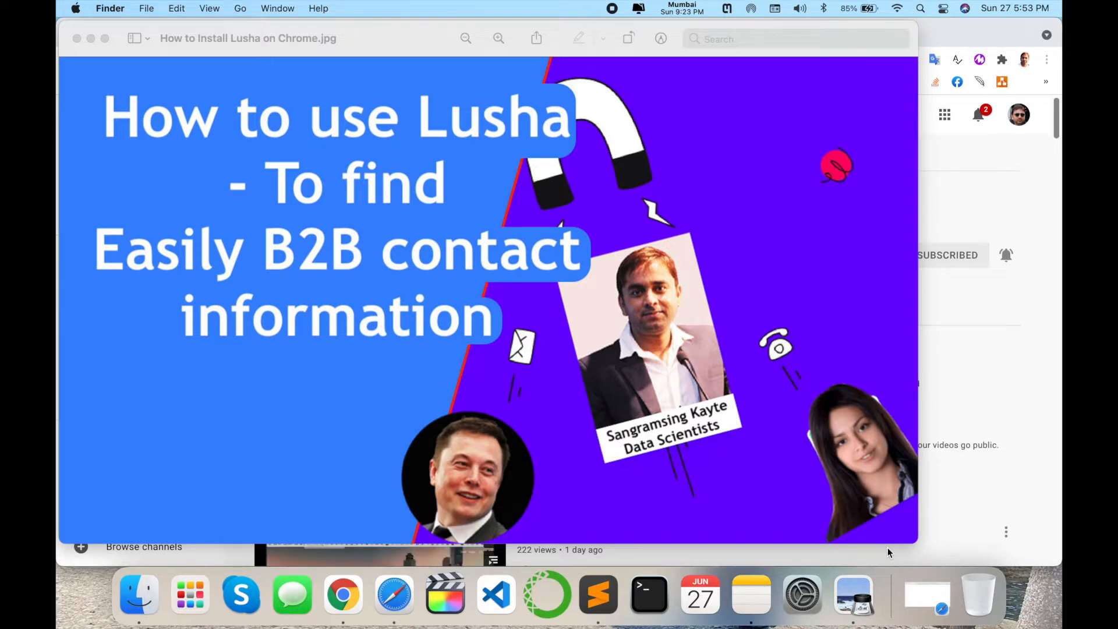
- Close the preview image, open the Research Rocks YouTube channel, then head to Google
click(342, 593)
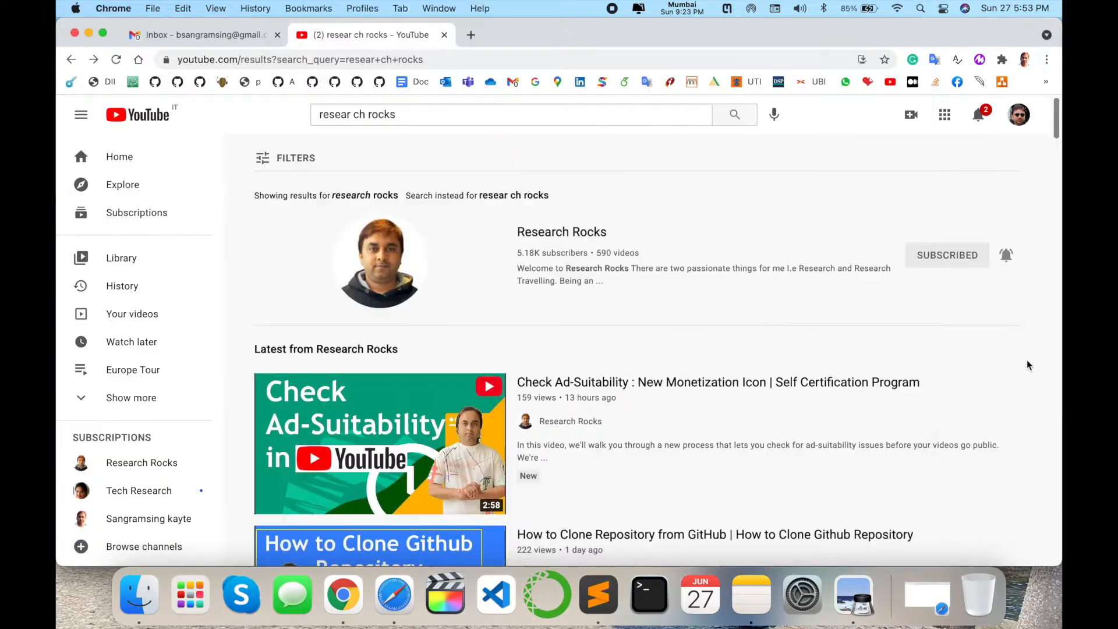
mouse_move(598, 232)
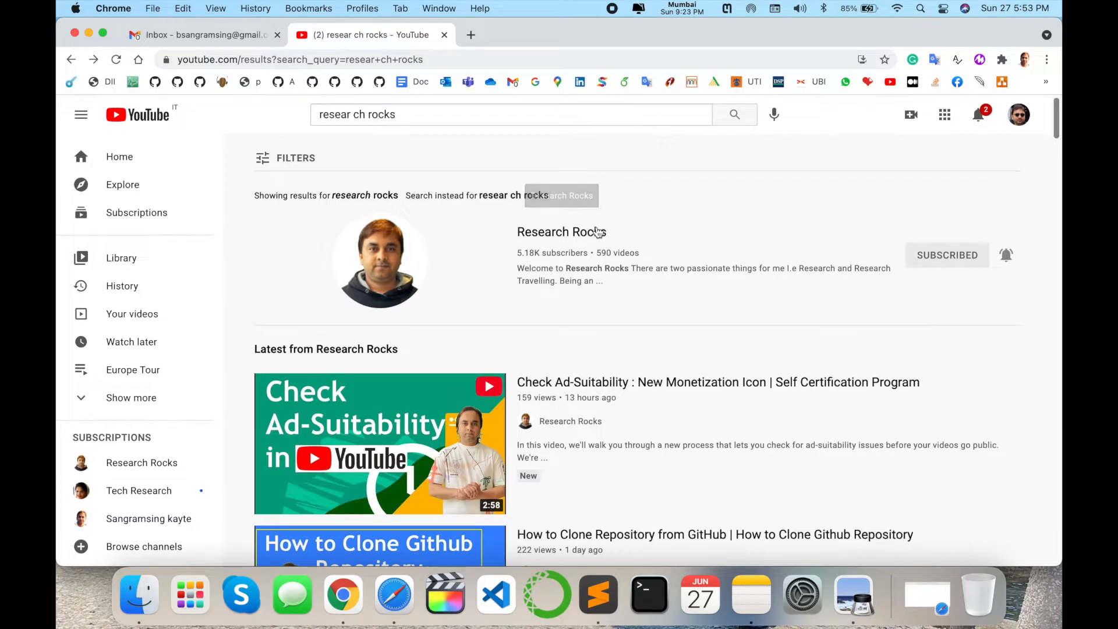
click(561, 232)
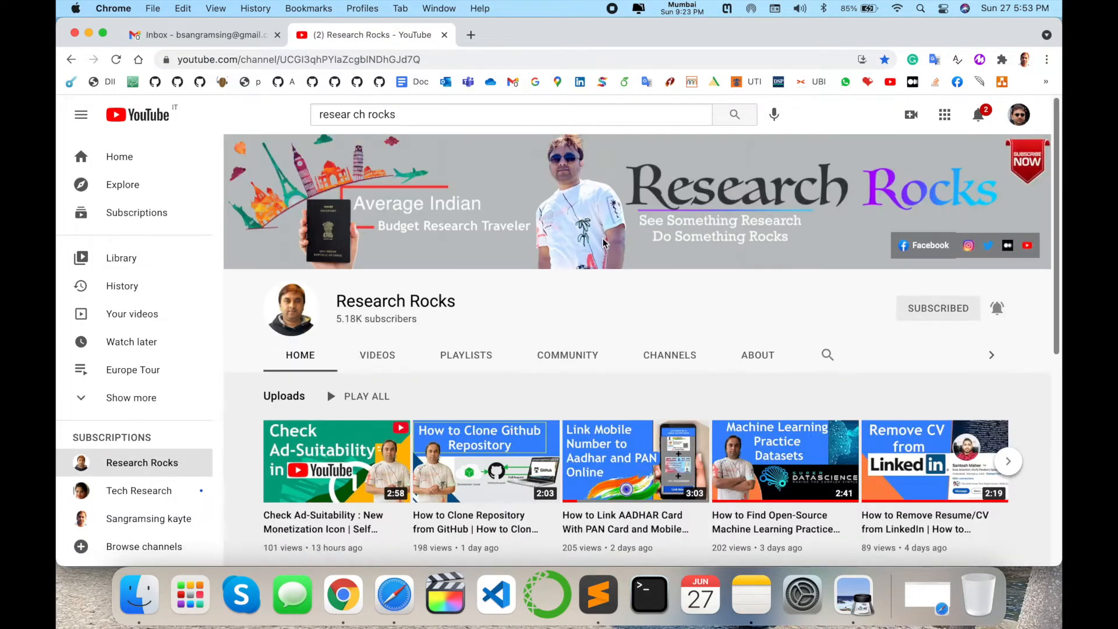
click(470, 35)
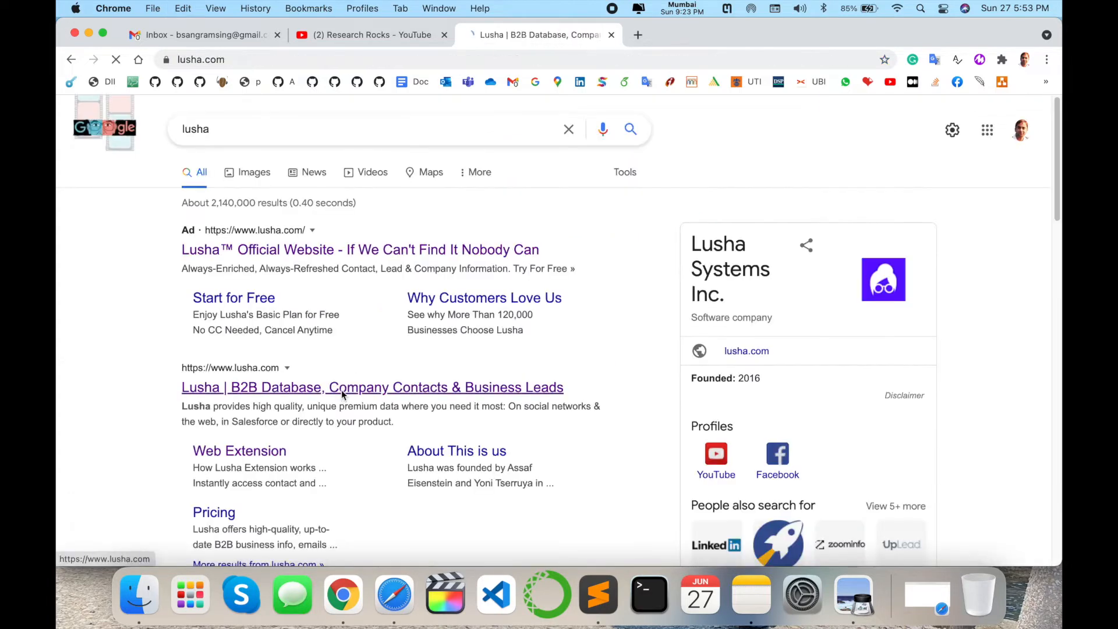
- Open lusha.com from the results and scroll through its homepage
click(371, 387)
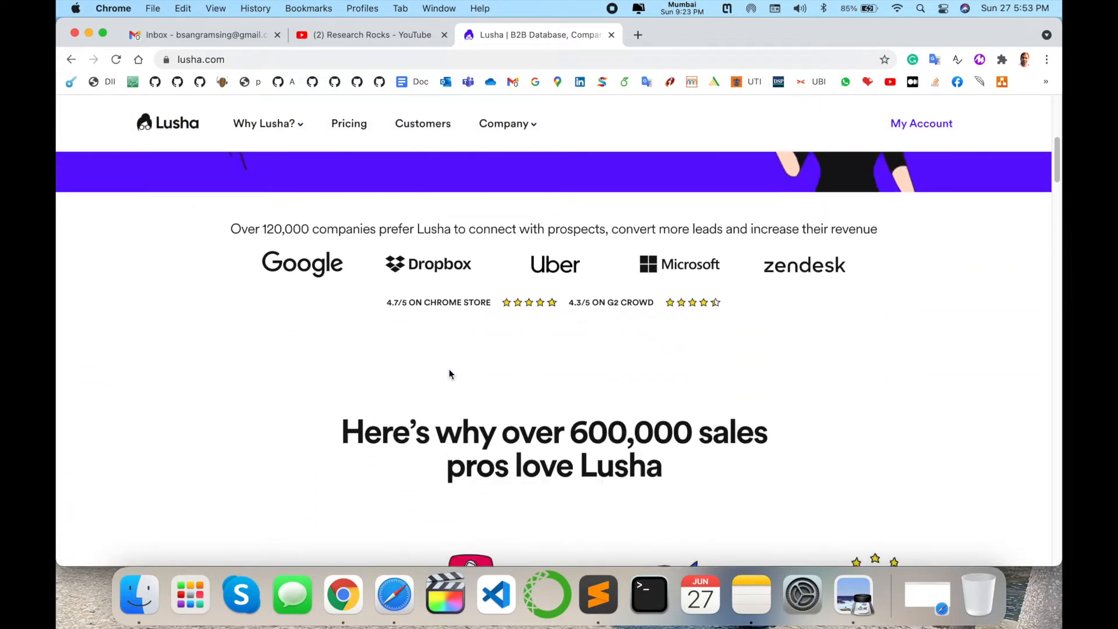
scroll(down, 3)
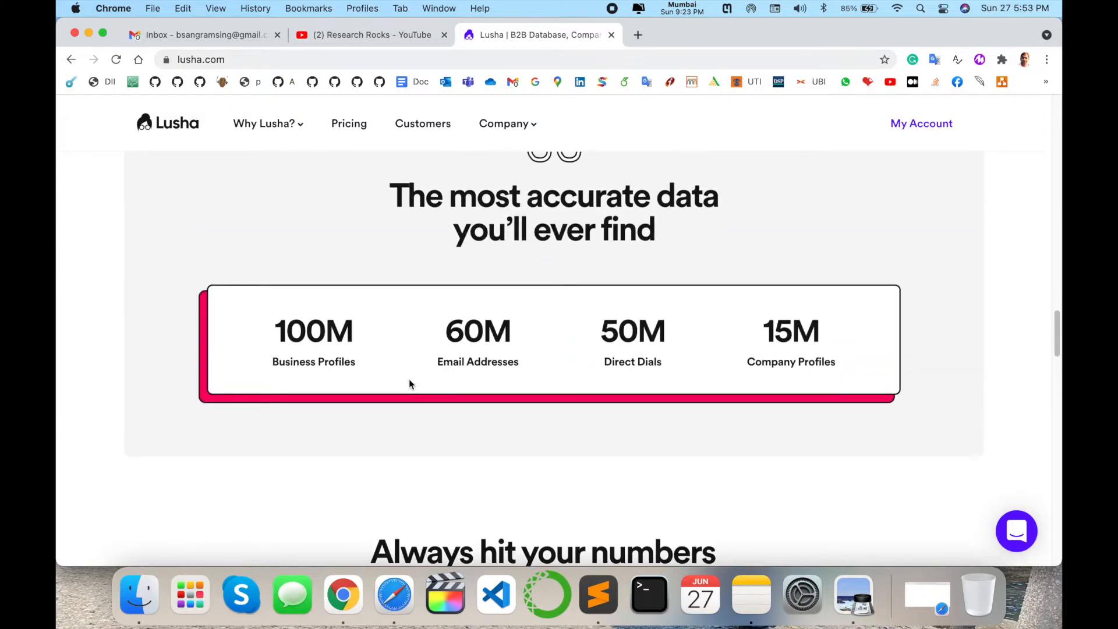
mouse_move(392, 383)
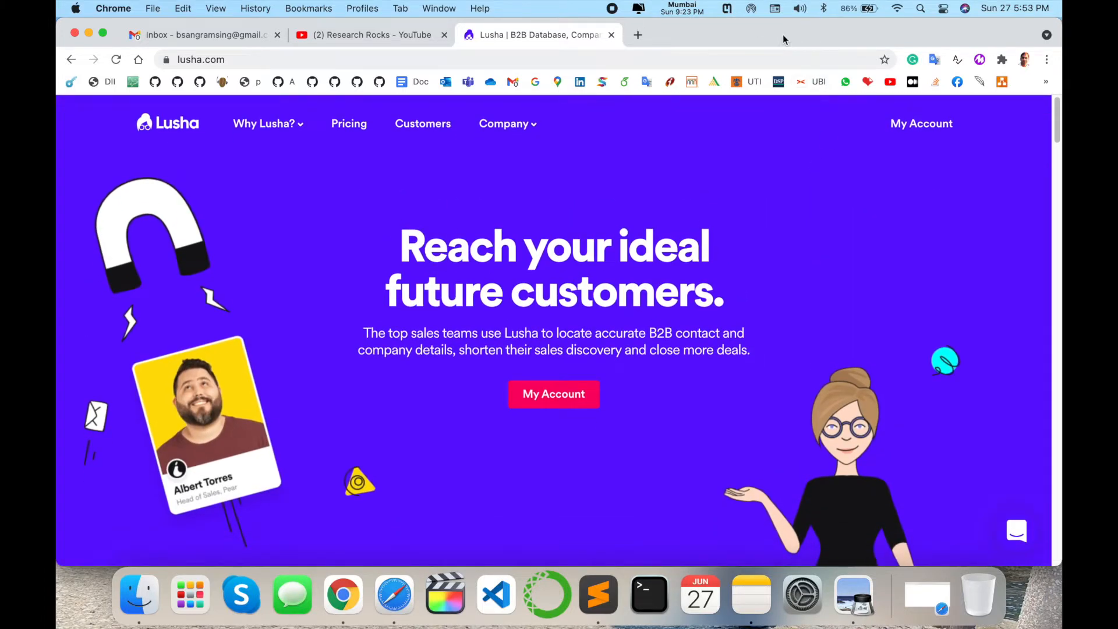
mouse_move(1046, 80)
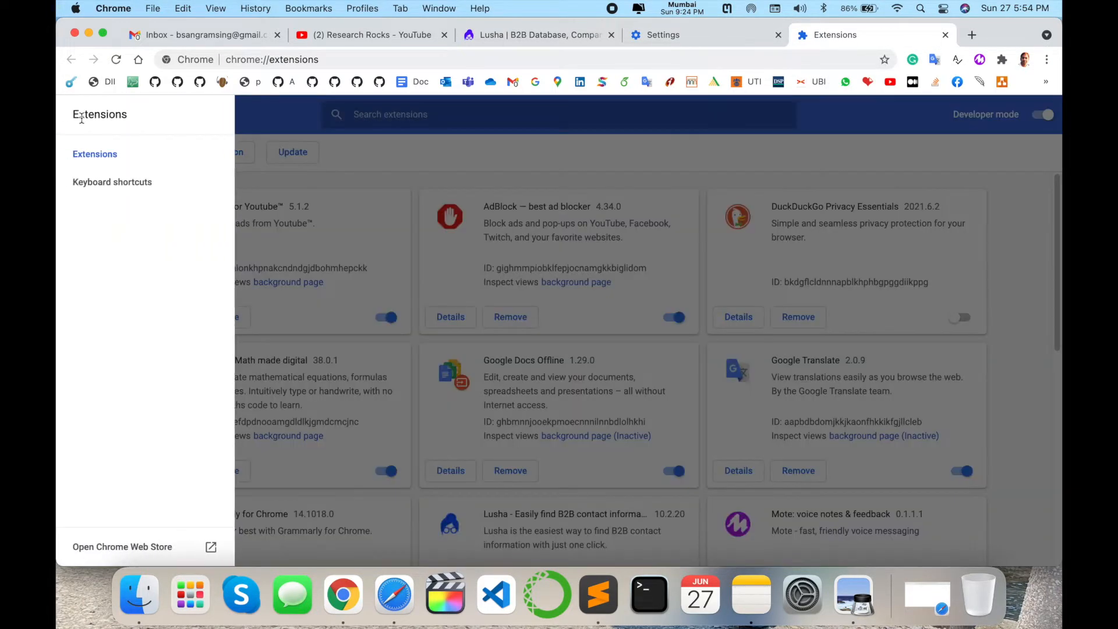
- Review Lusha's Chrome Web Store listing to confirm the extension is already added
click(972, 35)
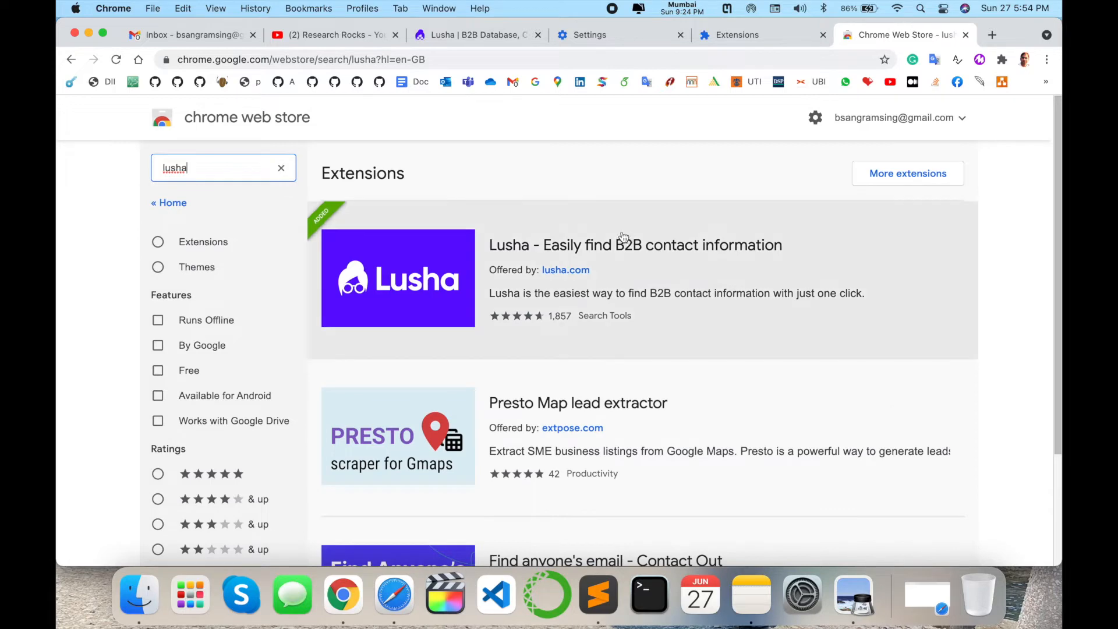
click(634, 245)
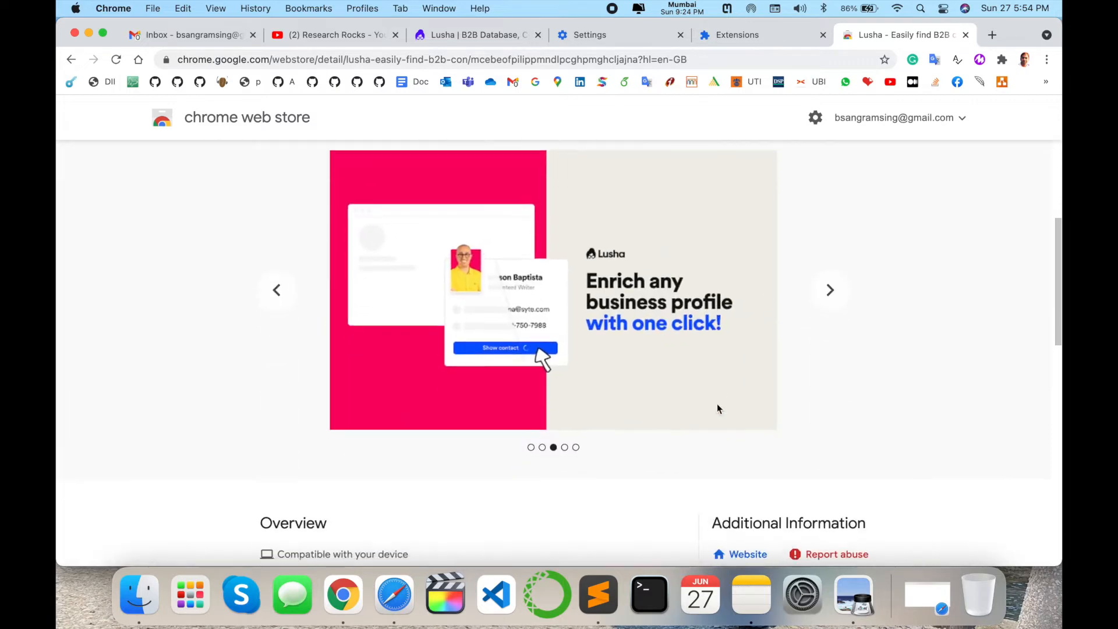
scroll(down, 3)
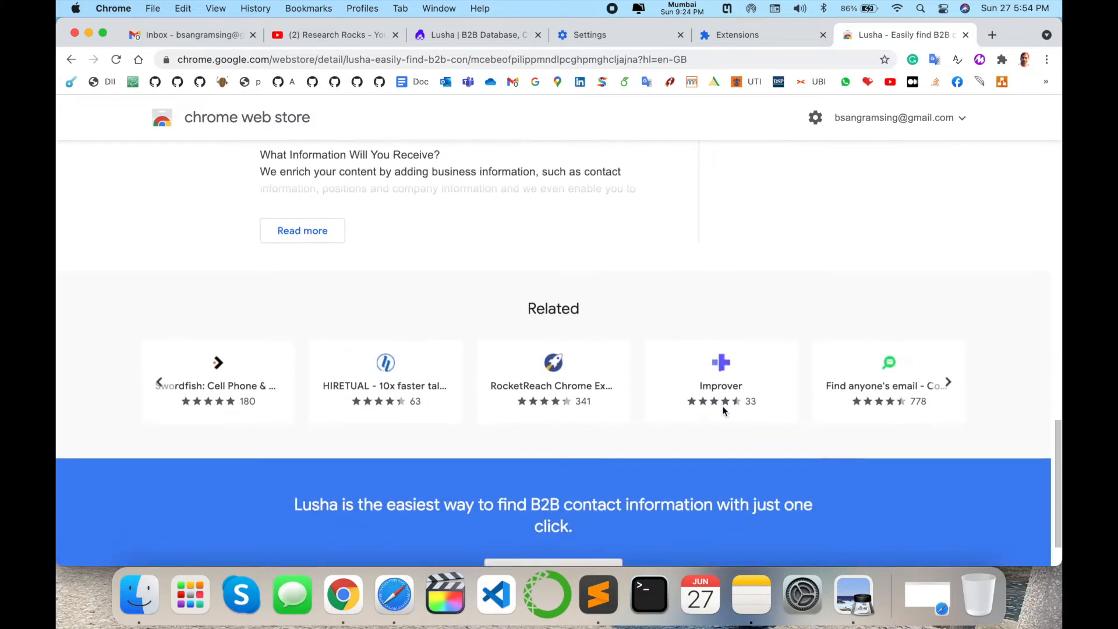
scroll(up, 3)
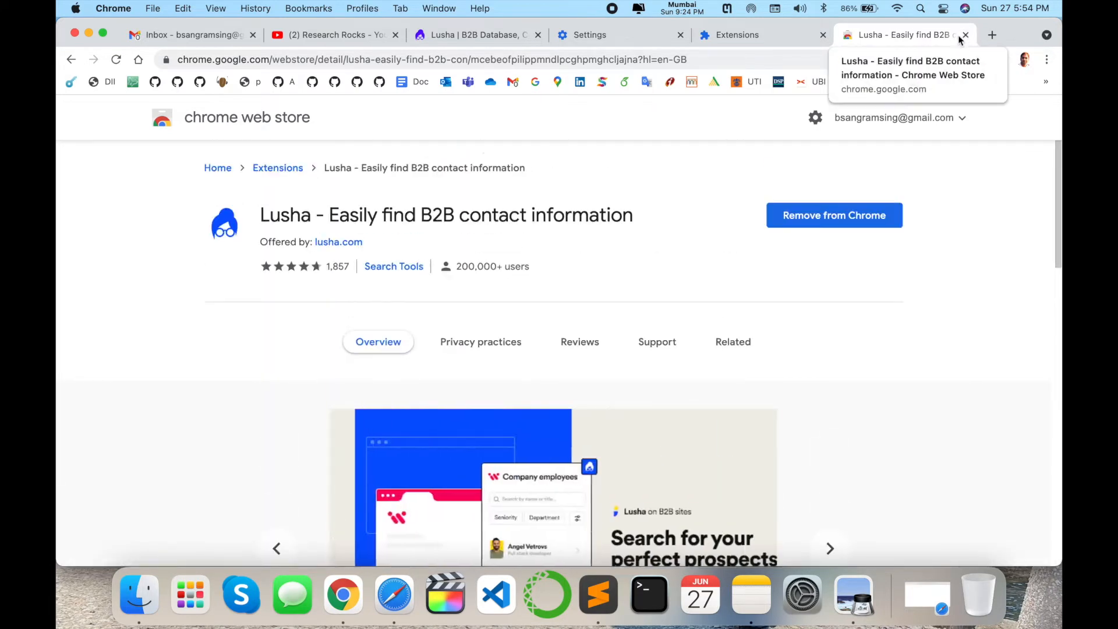
- Open a new blank tab
click(991, 35)
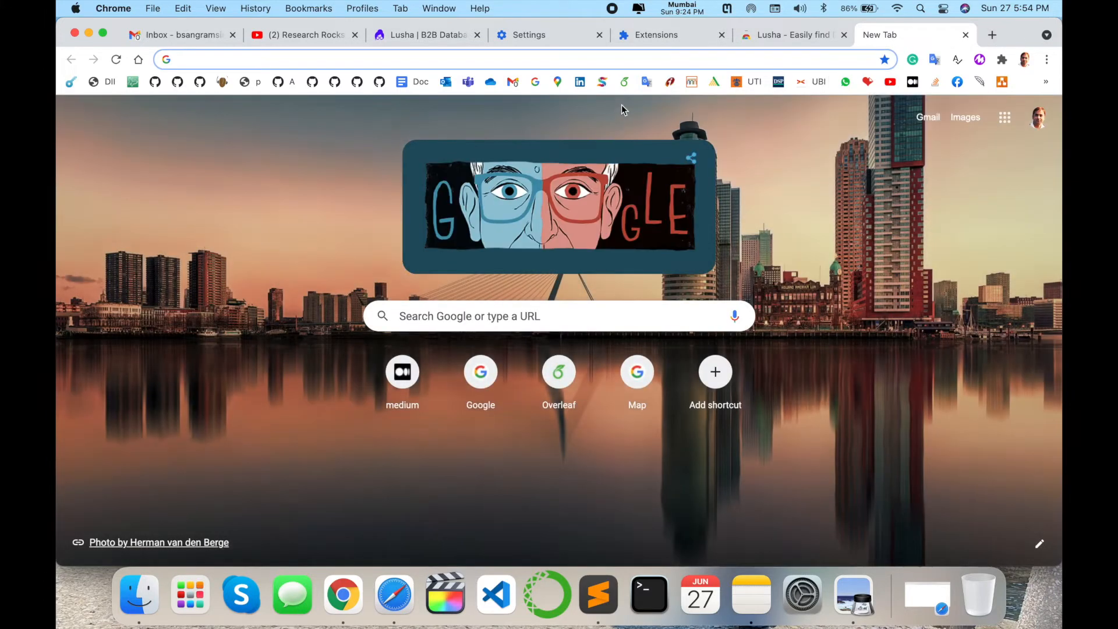
text(linkedin.com/in/drsangramsingkayte/)
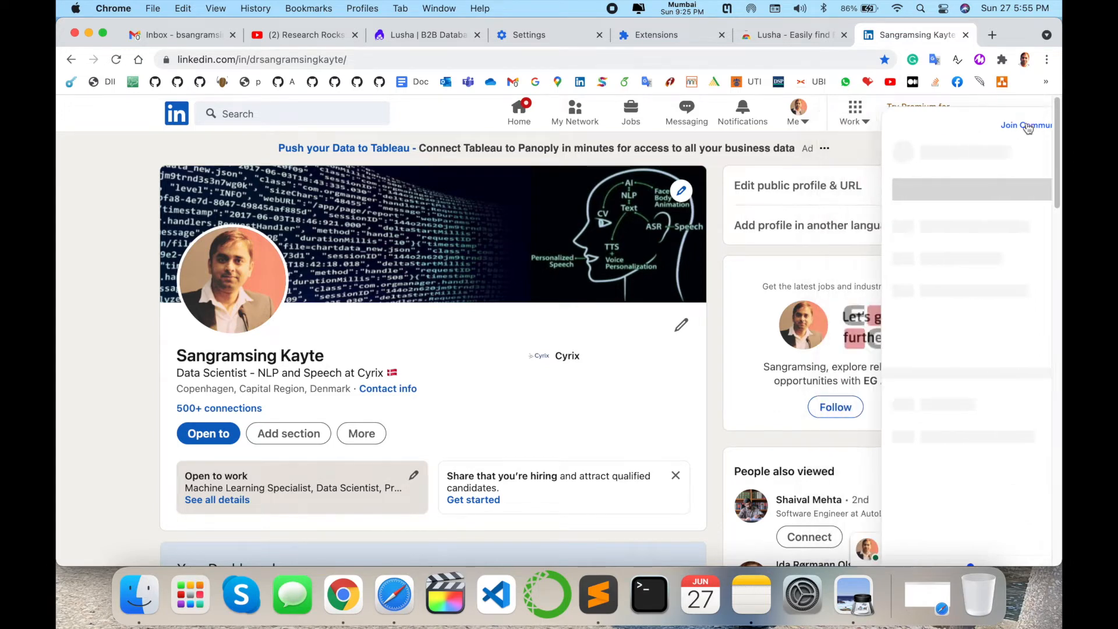
click(293, 114)
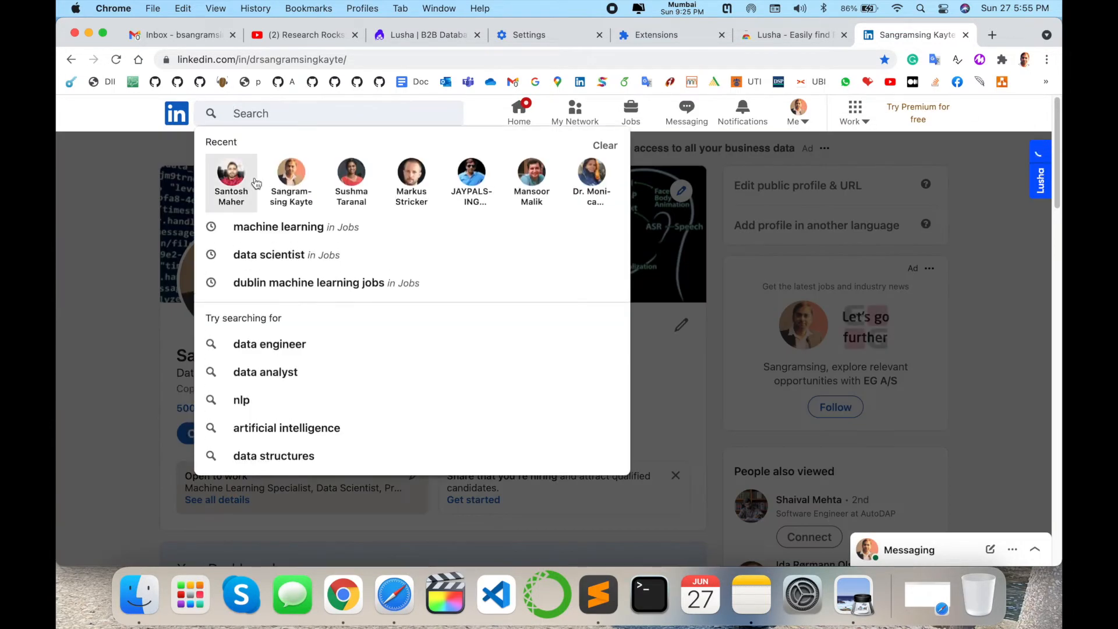
click(231, 179)
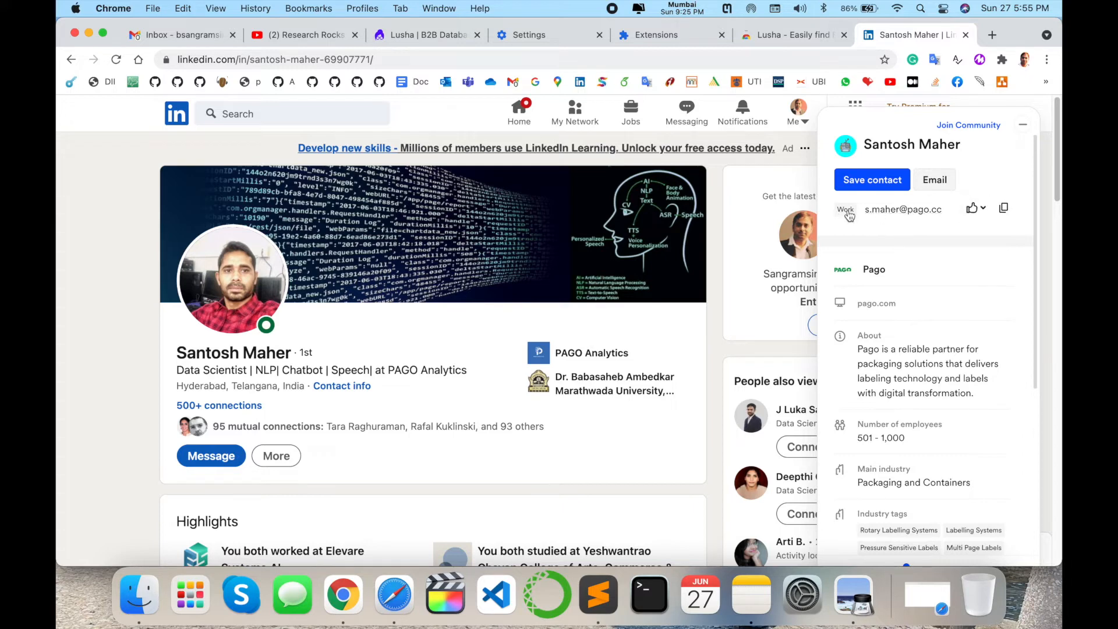
- Scroll the Lusha panel through Pago's size, industry, founding year and Swiss headquarters
click(934, 180)
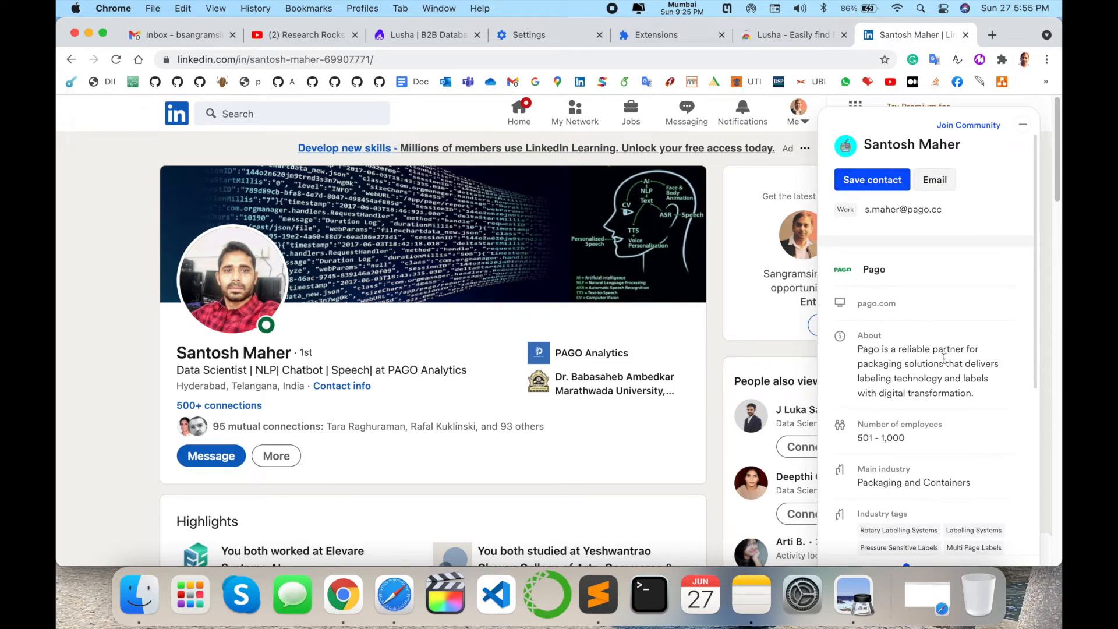
scroll(down, 3)
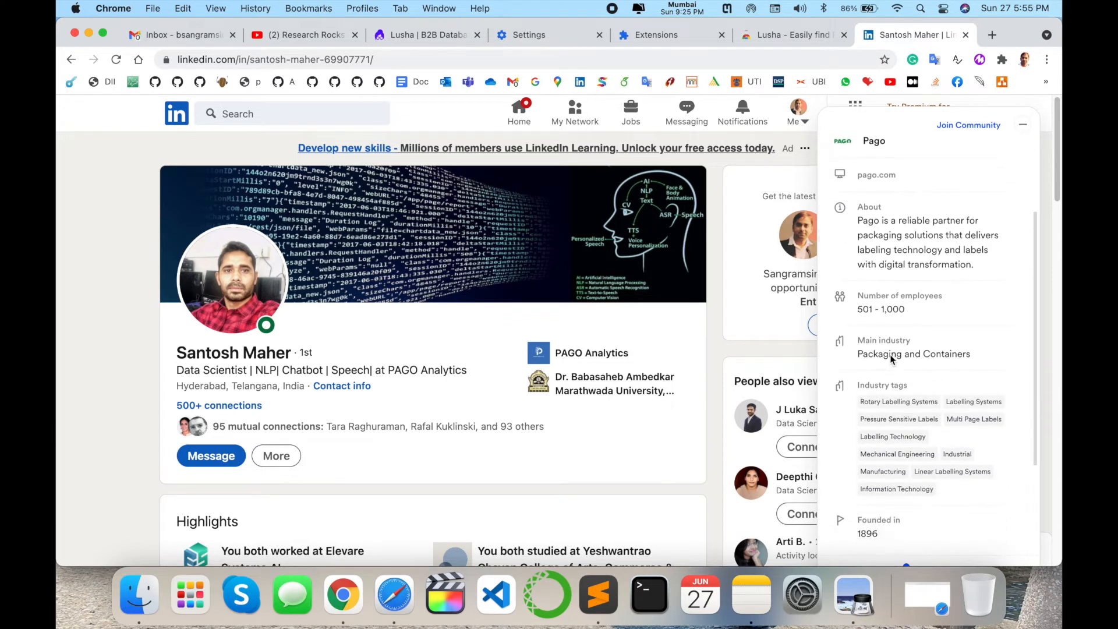
scroll(down, 3)
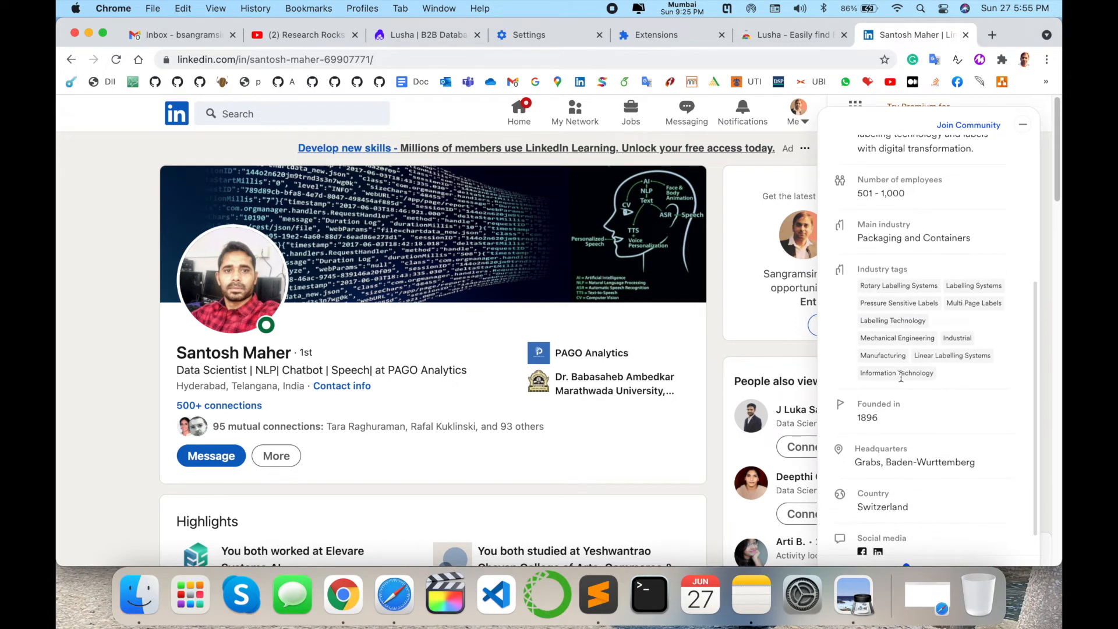
scroll(down, 3)
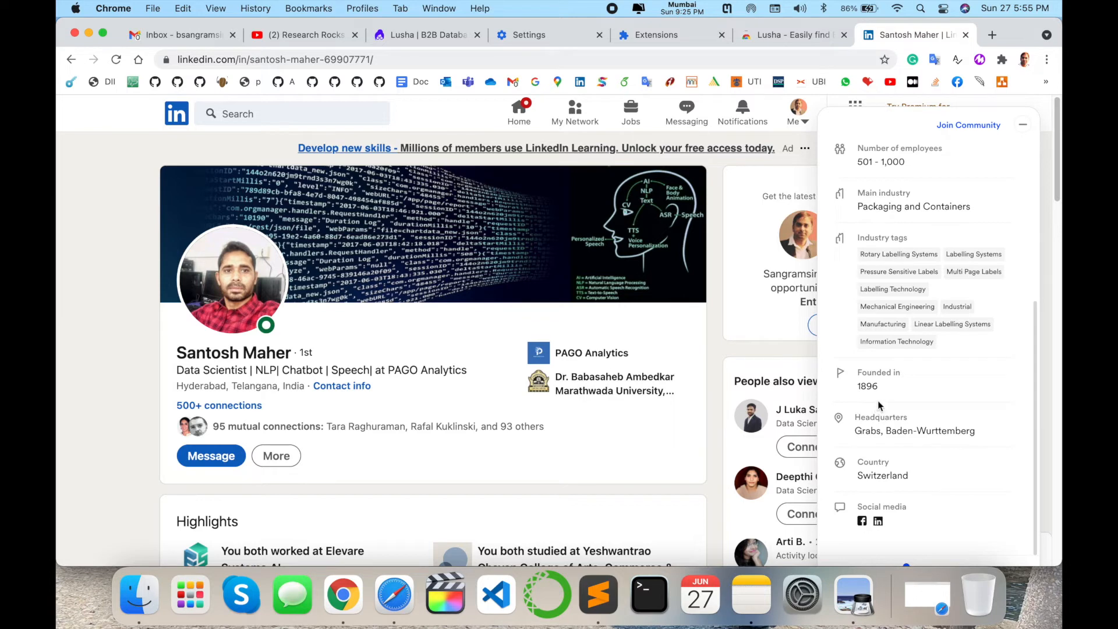
scroll(down, 3)
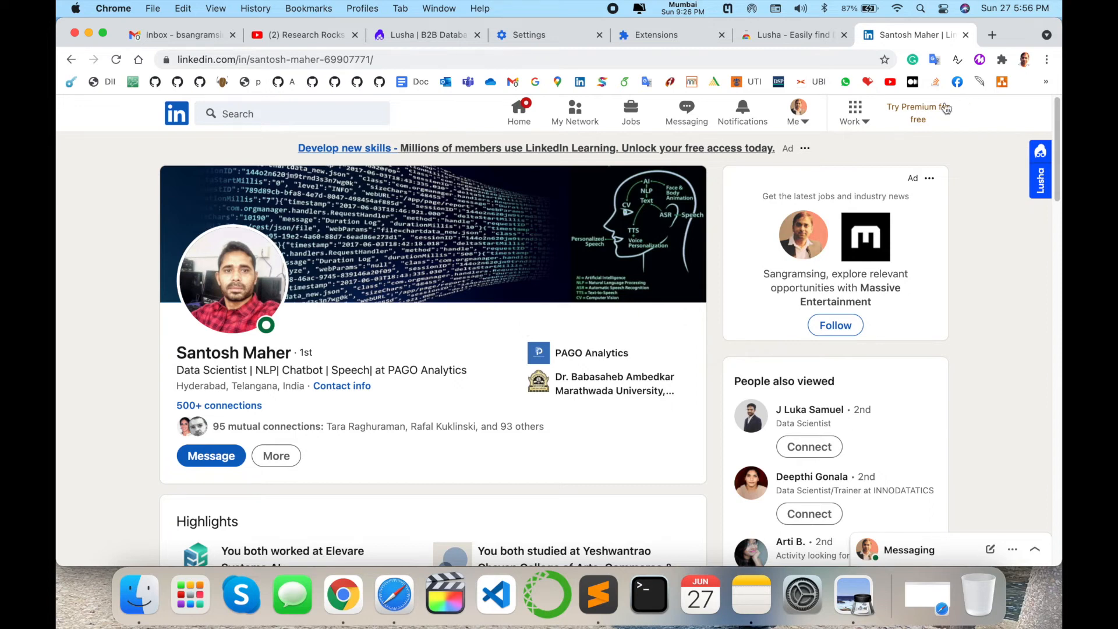
- Choose View Profile from LinkedIn's Me menu
click(797, 110)
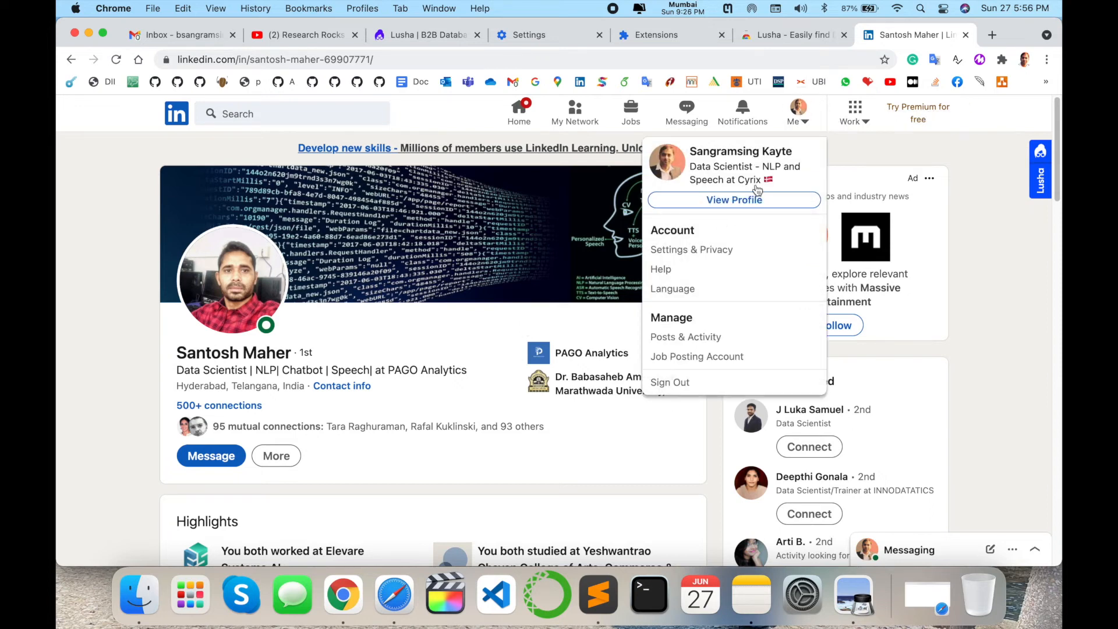
click(733, 199)
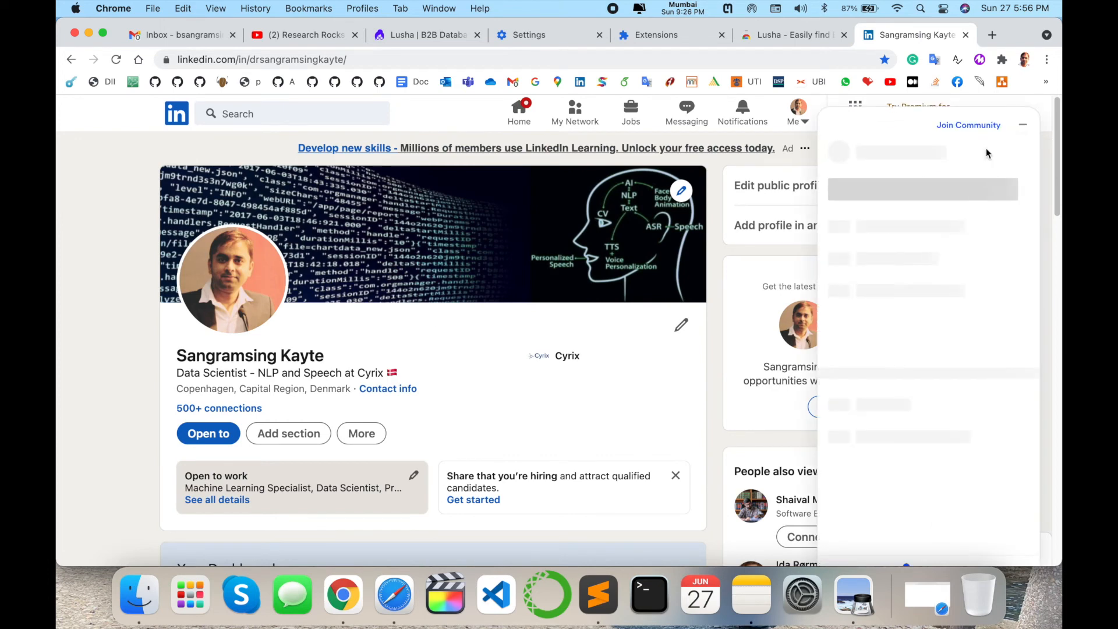
mouse_move(929, 142)
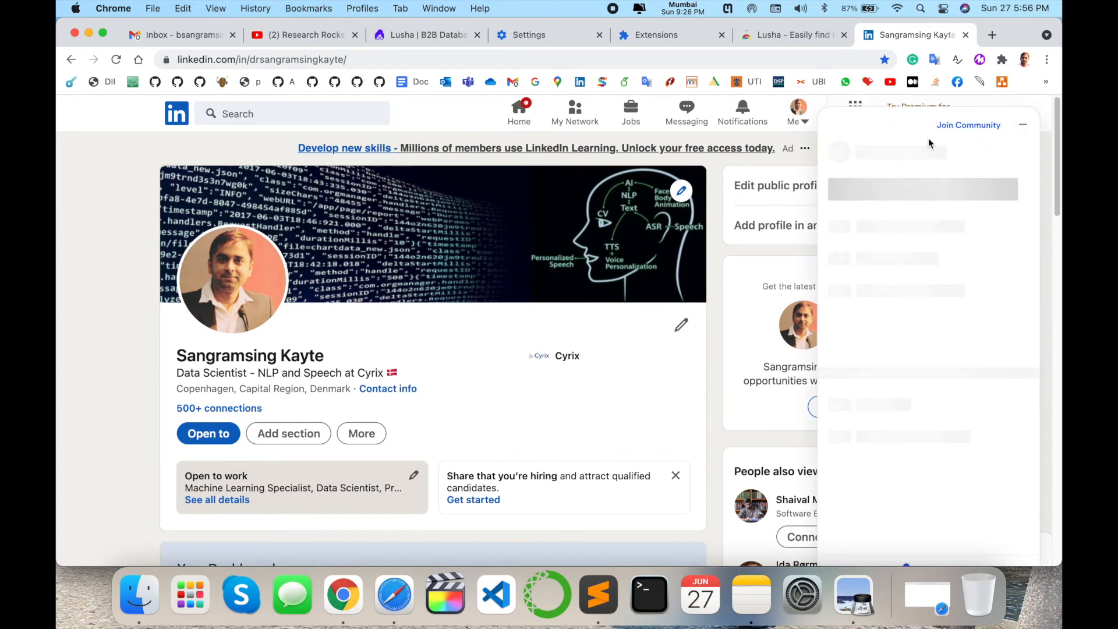